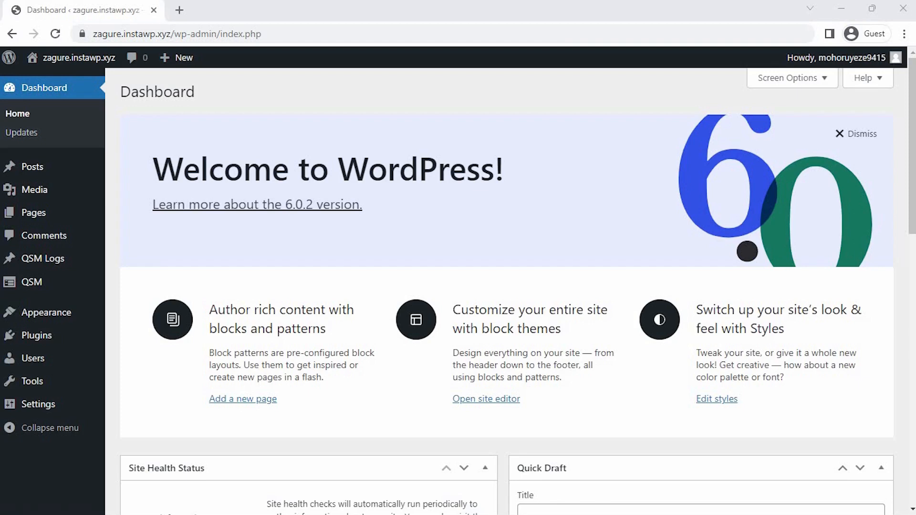
pyautogui.moveTo(617, 242)
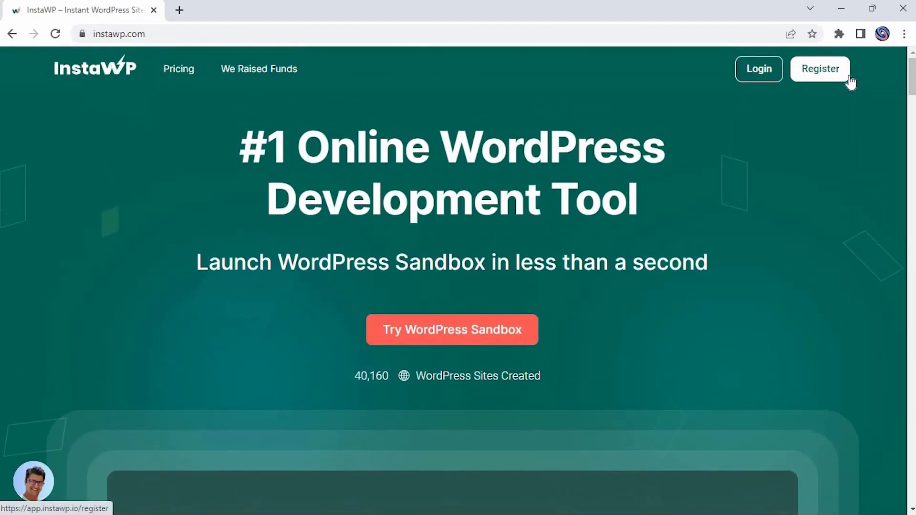
pyautogui.moveTo(454, 335)
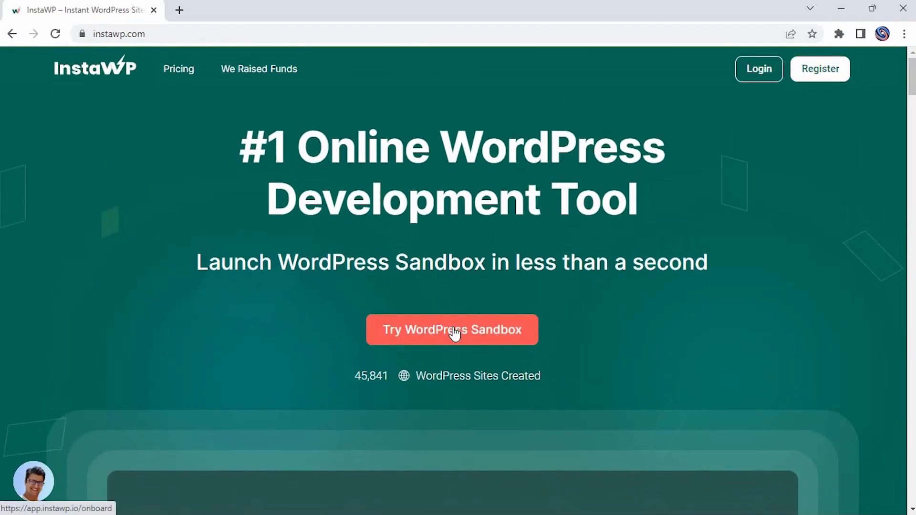
# Create a temporary InstaWP WordPress sandbox site with the default WP/PHP configuration.
pyautogui.click(453, 329)
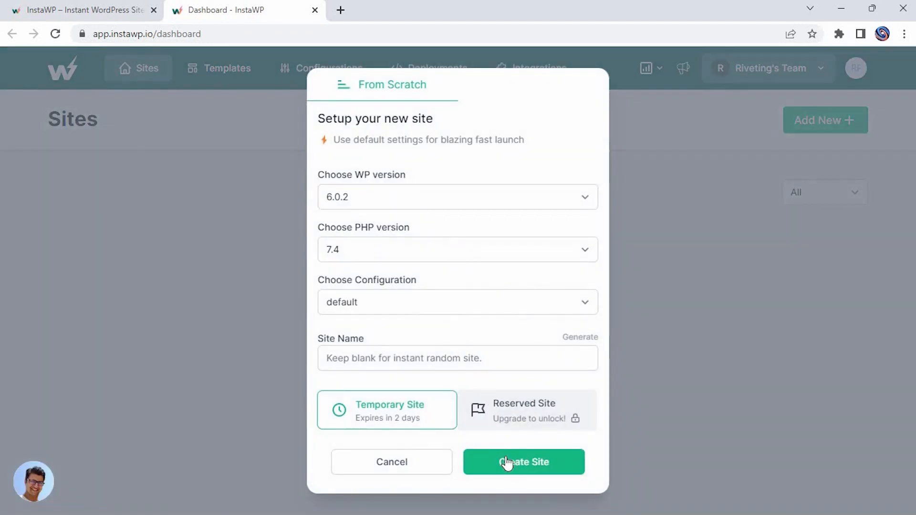
pyautogui.click(523, 462)
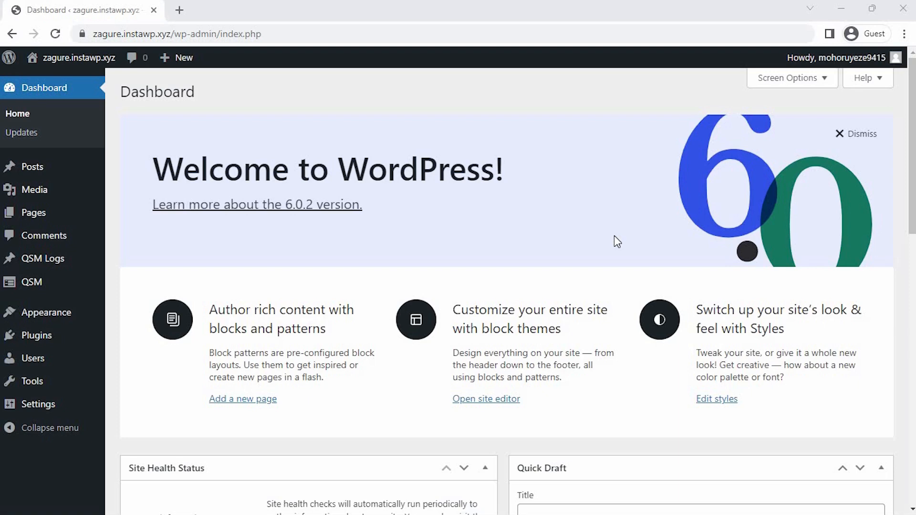
pyautogui.moveTo(262, 270)
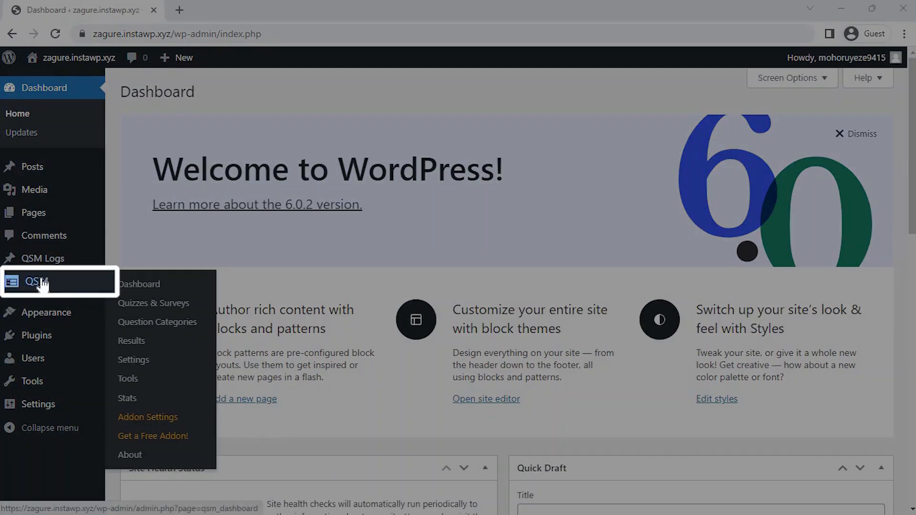
# Go to the QSM Quizzes & Surveys page, which lists no quizzes yet.
pyautogui.click(154, 304)
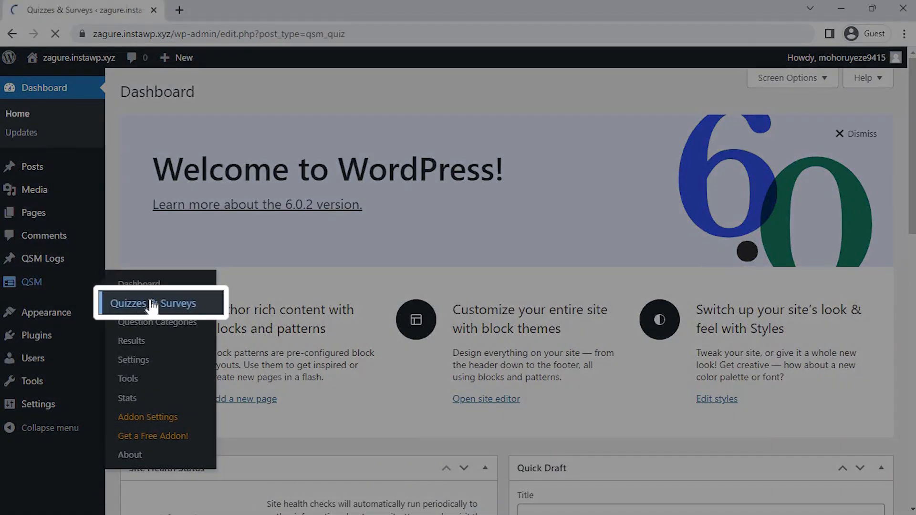
pyautogui.click(151, 304)
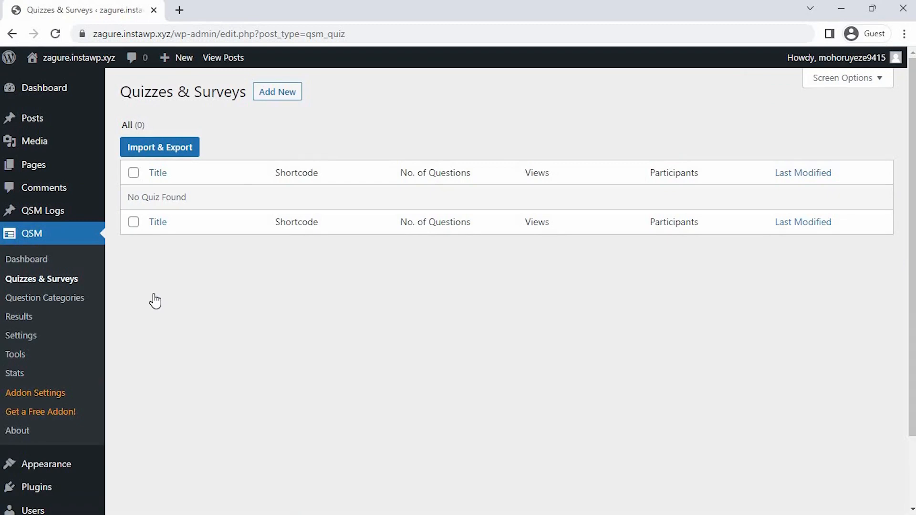
# Add a new quiz keeping the Default Theme and proceed to Quiz Settings.
pyautogui.click(277, 92)
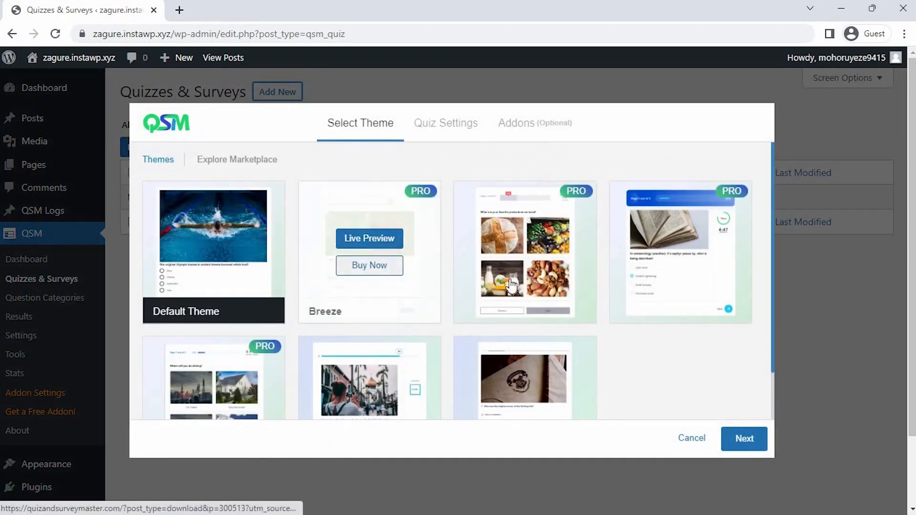
pyautogui.scroll(-3)
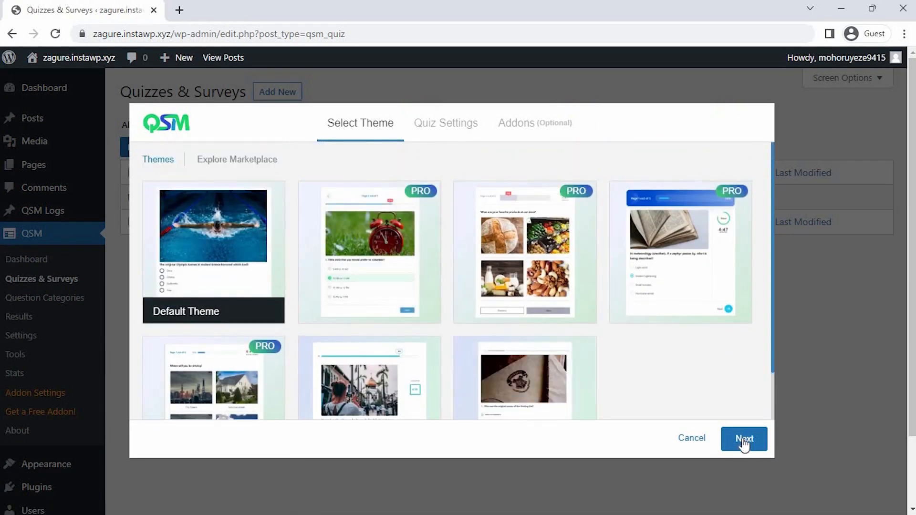
pyautogui.click(745, 439)
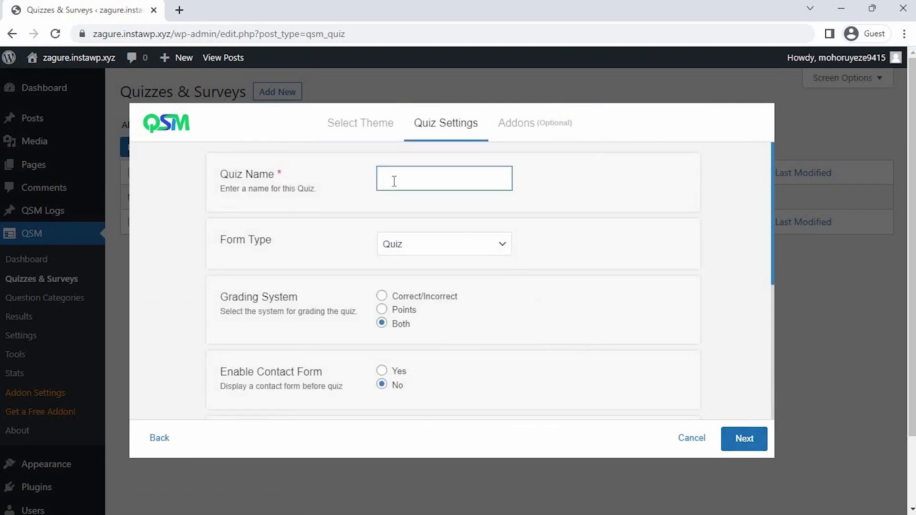
# Name the quiz 'Self Monitoring Scale Survey', set Form Type to Survey, and continue to Addons.
pyautogui.write('Self Monitoring Scale')
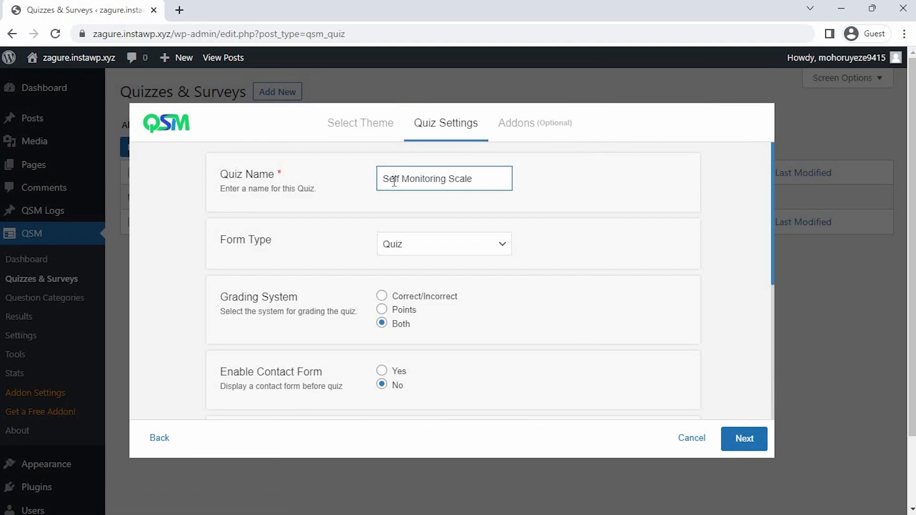
pyautogui.click(445, 245)
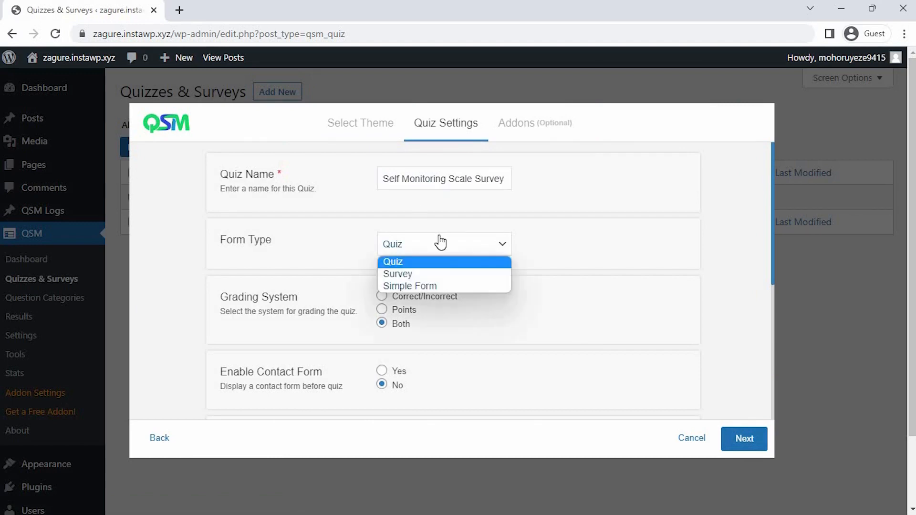
pyautogui.click(397, 274)
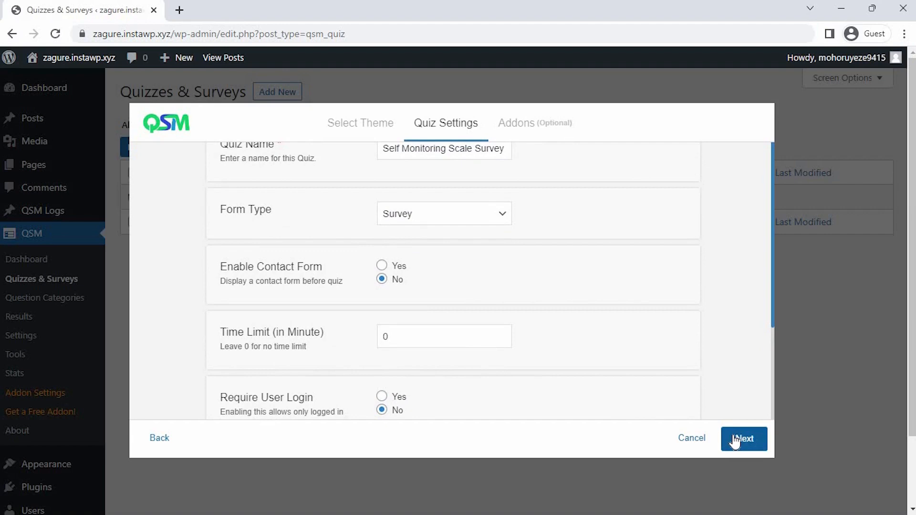
pyautogui.click(744, 438)
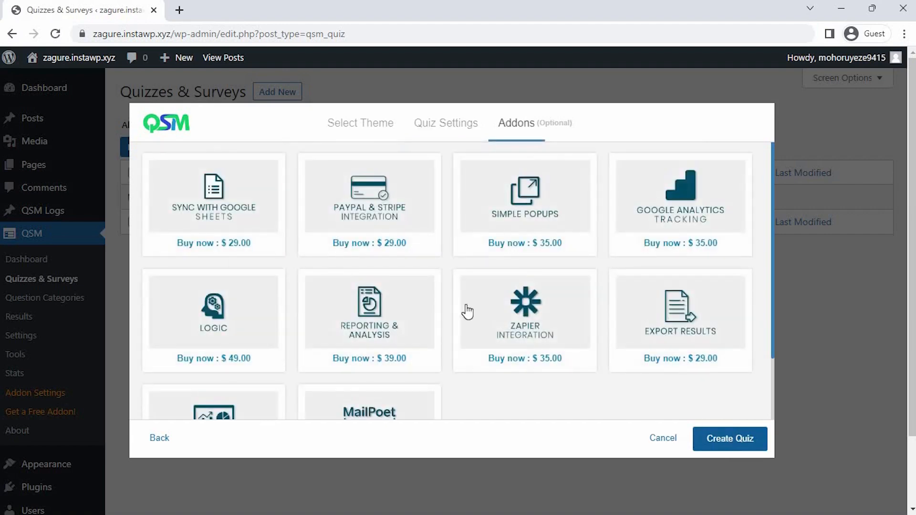
pyautogui.moveTo(368, 234)
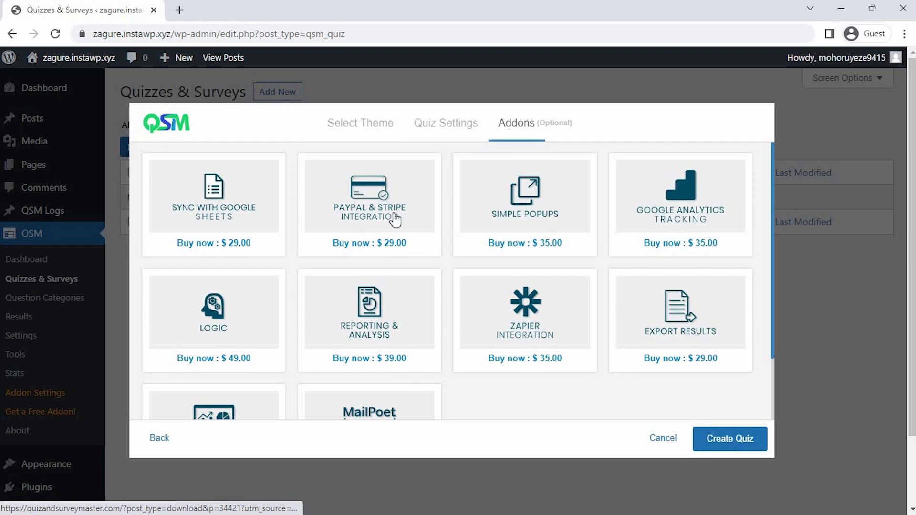
pyautogui.moveTo(516, 363)
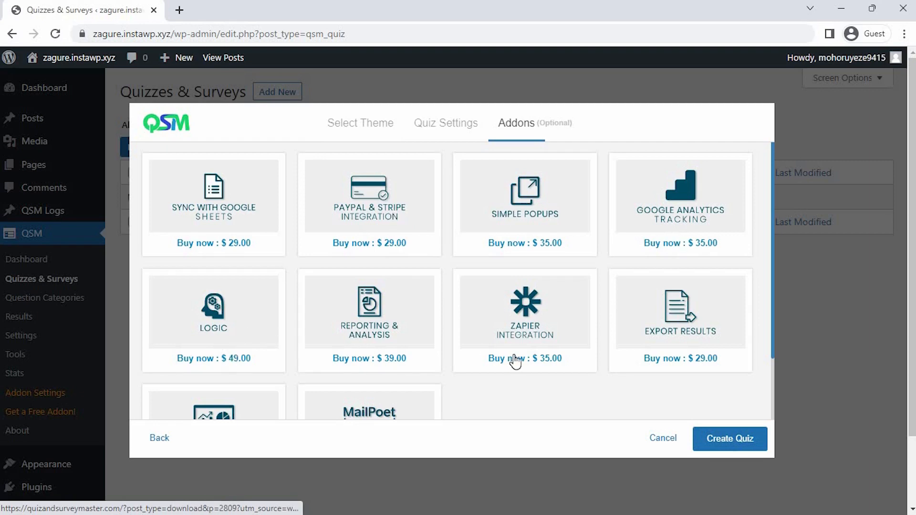
# Create the survey from the Addons step without purchasing any add-ons.
pyautogui.scroll(-3)
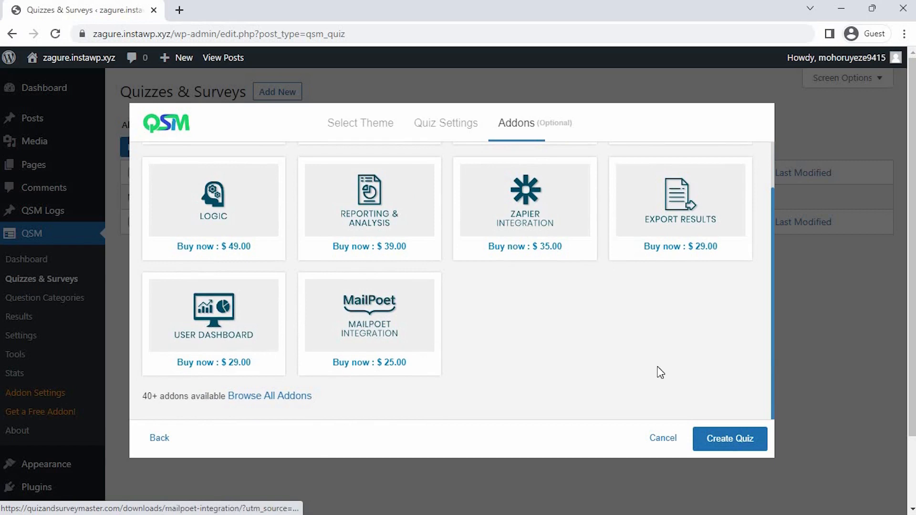
pyautogui.click(729, 439)
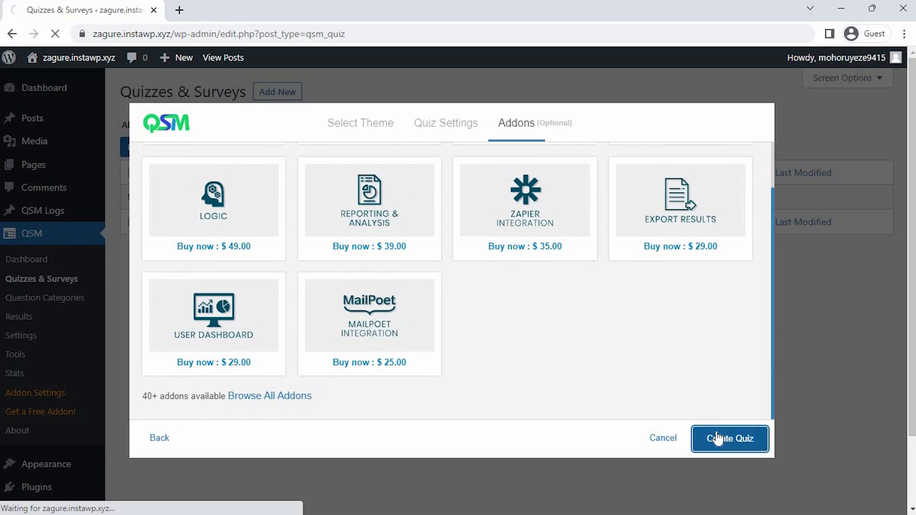
pyautogui.click(729, 439)
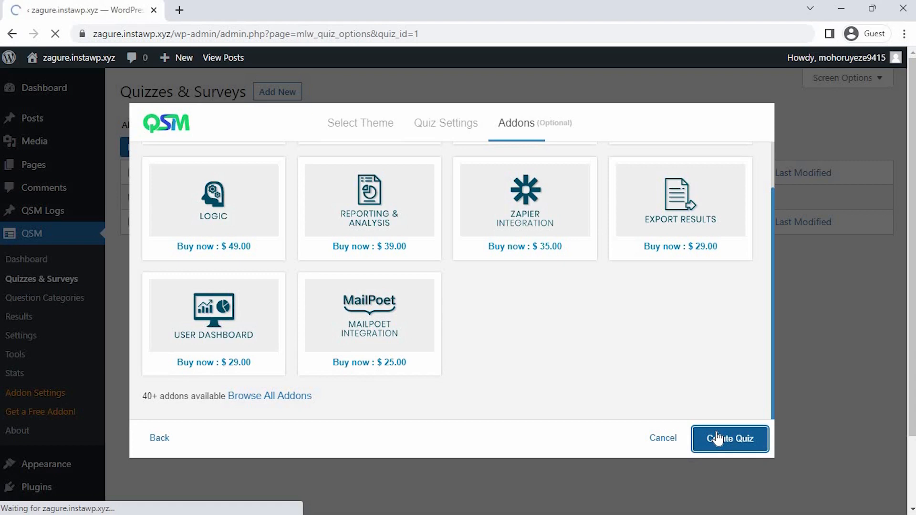
# Title the first question 'Mark the Progress Status !!!'.
pyautogui.click(730, 439)
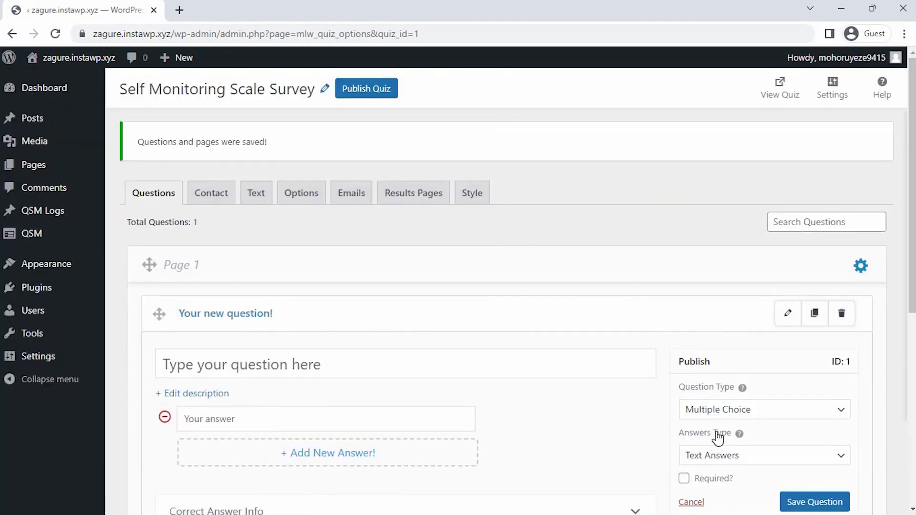
pyautogui.scroll(-3)
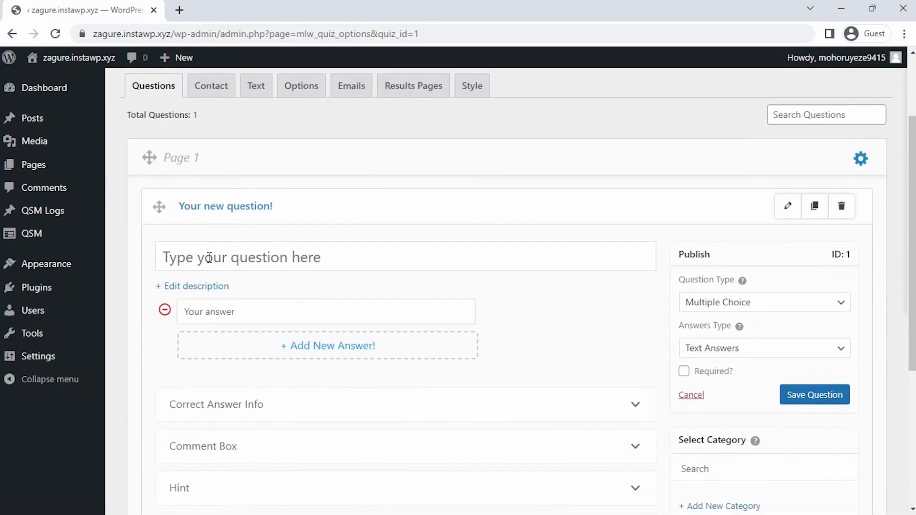
pyautogui.write('Mark')
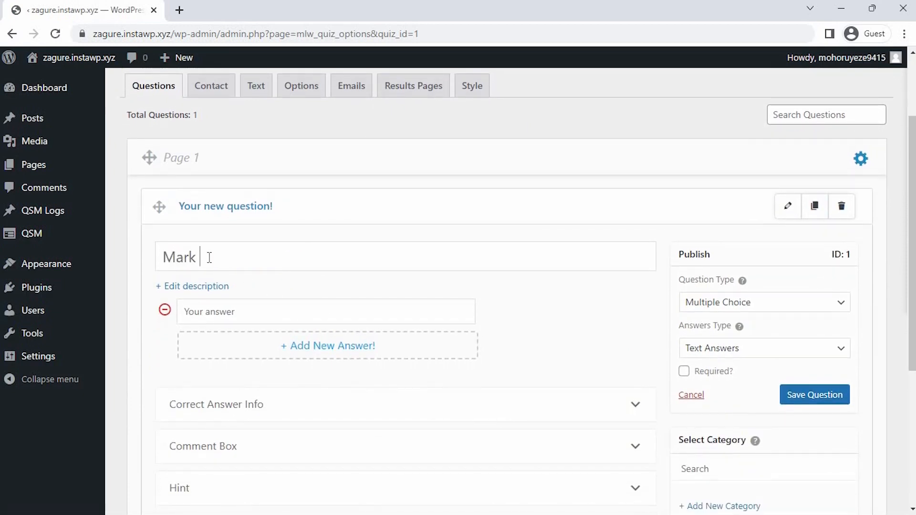
pyautogui.write('the Progr')
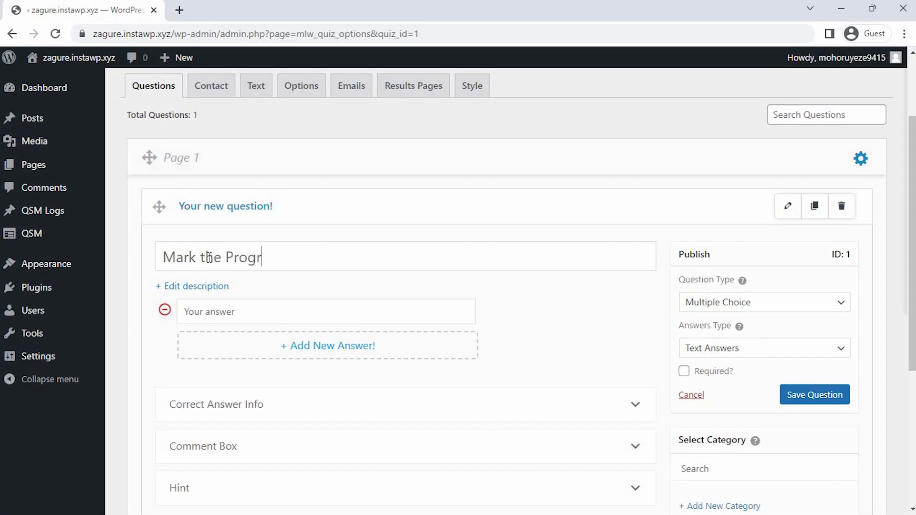
pyautogui.write('ess Sat')
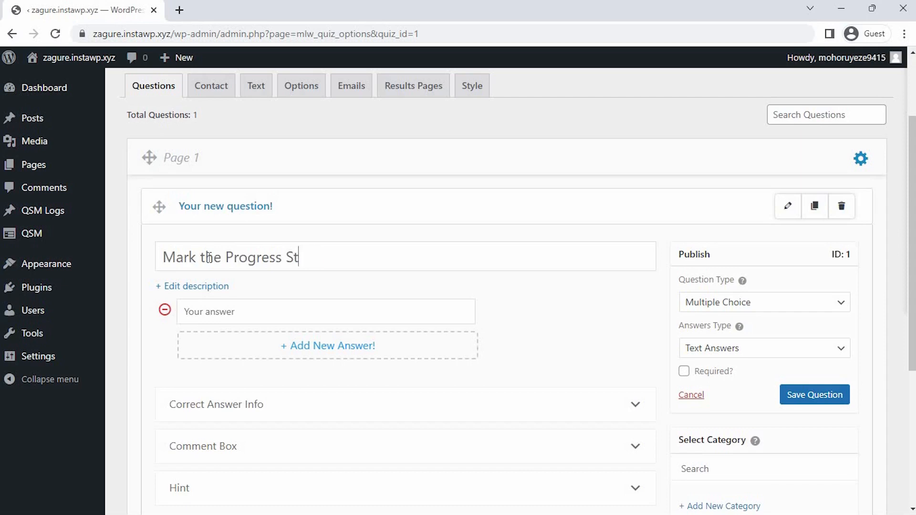
pyautogui.write('atus !!!')
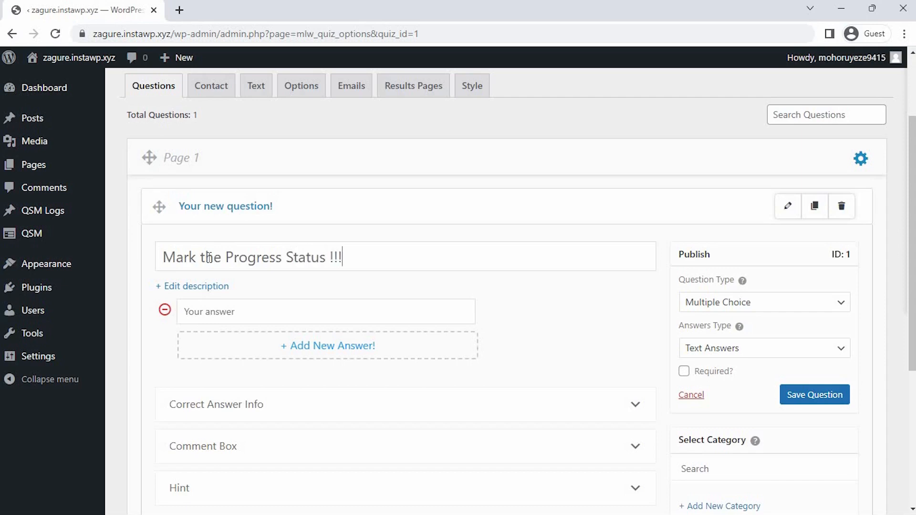
# Add row statements such as 'I tend to take my frustations on others', mark the radio grid Required, and save it.
pyautogui.click(763, 301)
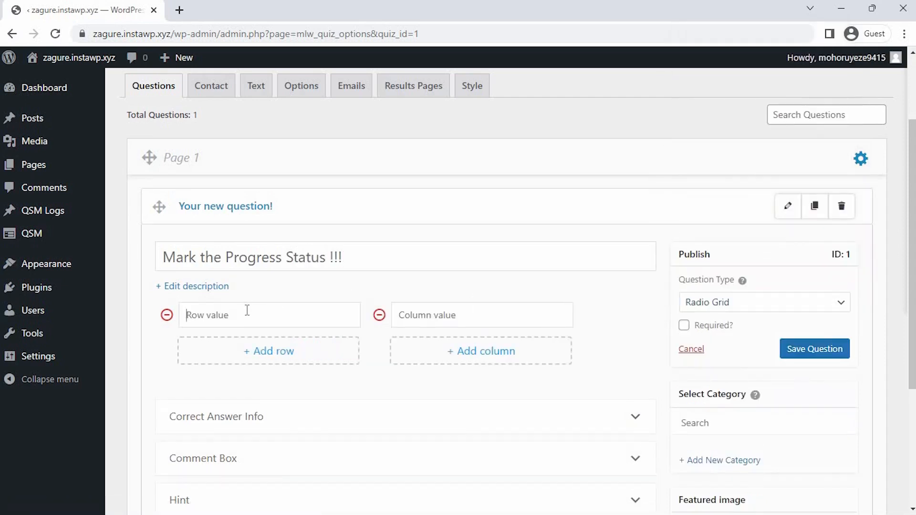
pyautogui.write('I tend to take my frustations on others')
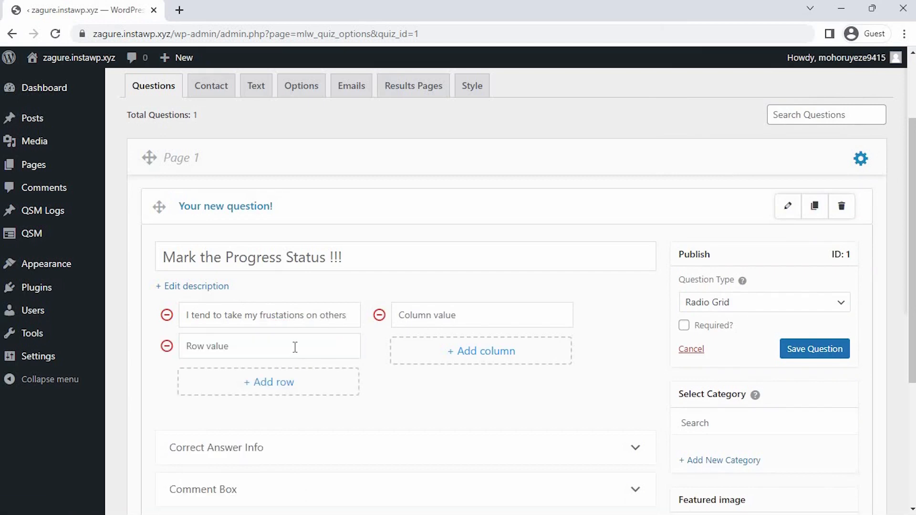
pyautogui.write('I try to think over before speaking')
pyautogui.write('Quite Often')
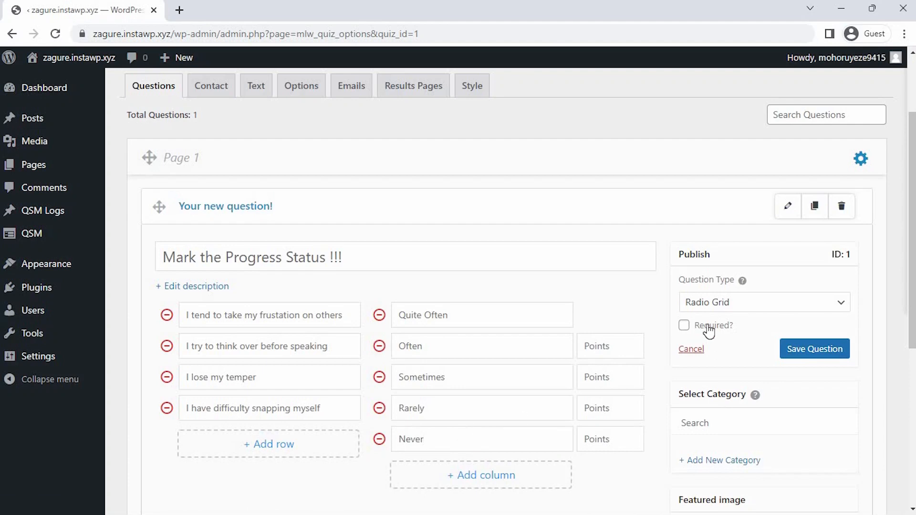
pyautogui.click(683, 325)
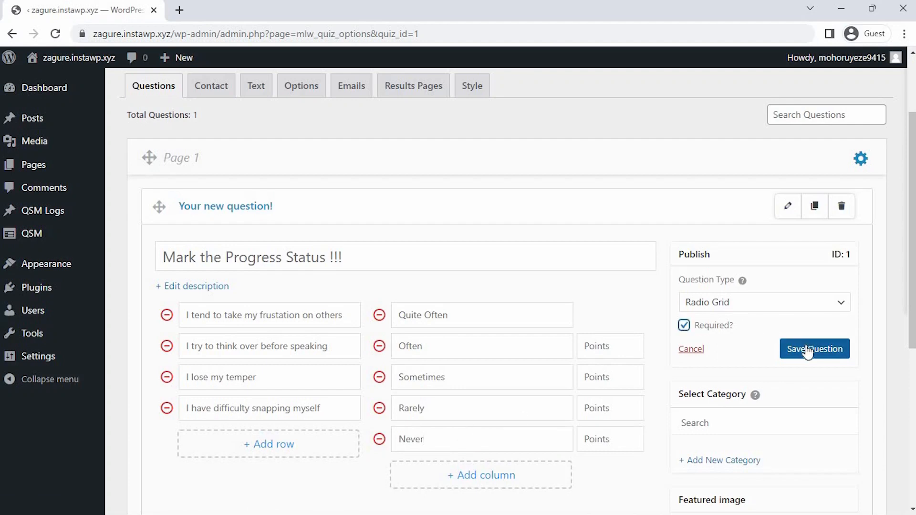
pyautogui.click(816, 350)
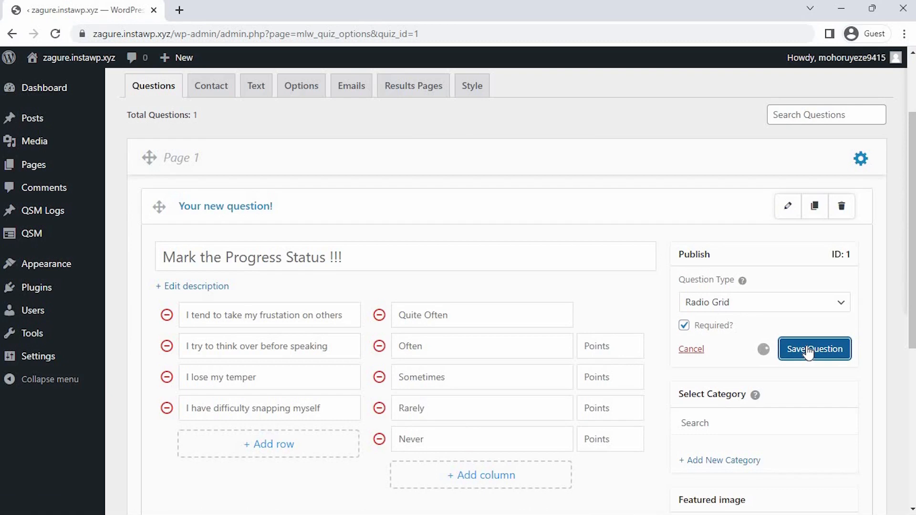
pyautogui.click(815, 349)
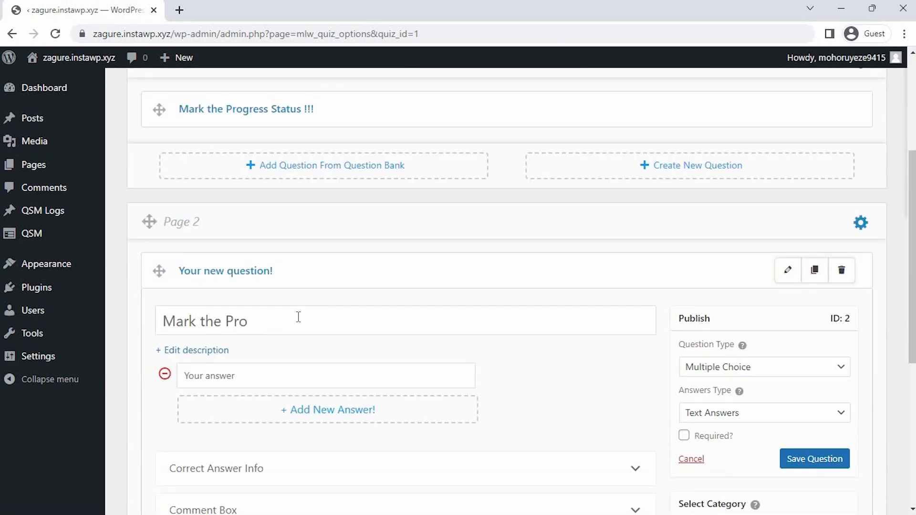
# Save a second radio-grid question with four statements on Page 2 and go to the Contact setup.
pyautogui.click(765, 366)
pyautogui.write('R')
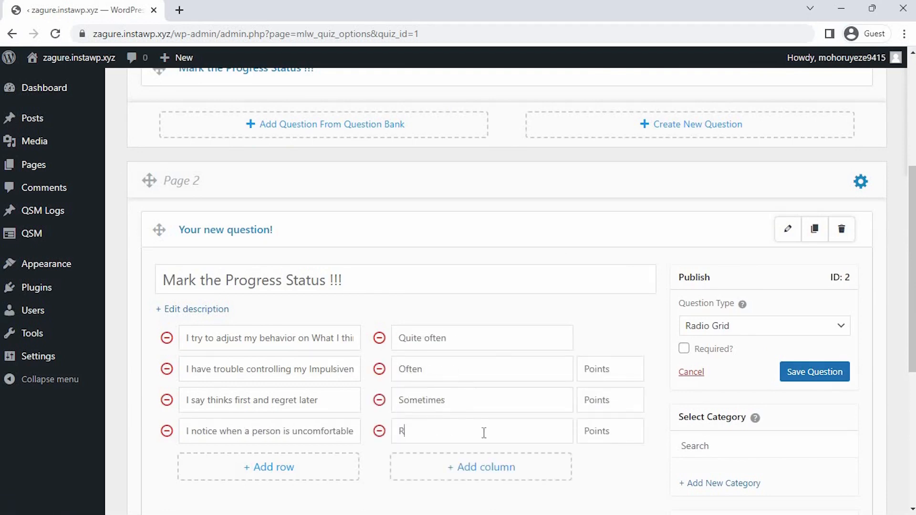
pyautogui.click(816, 372)
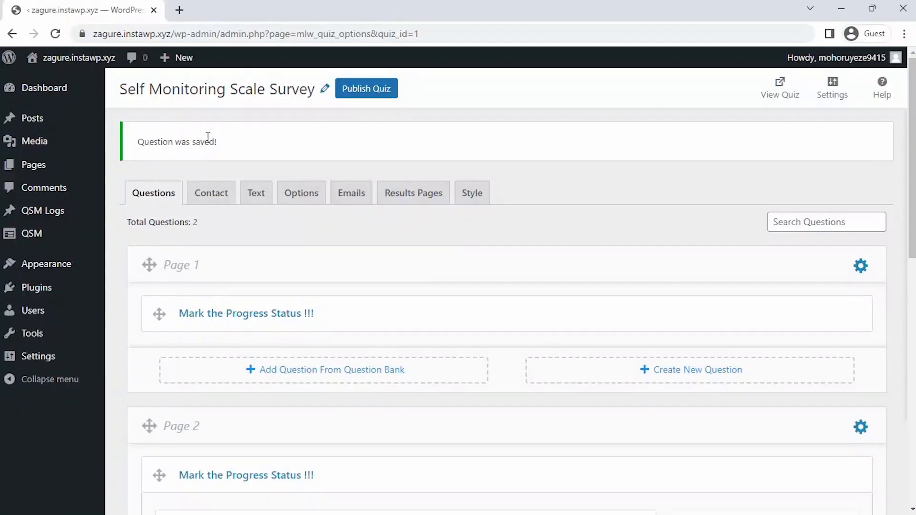
pyautogui.moveTo(218, 198)
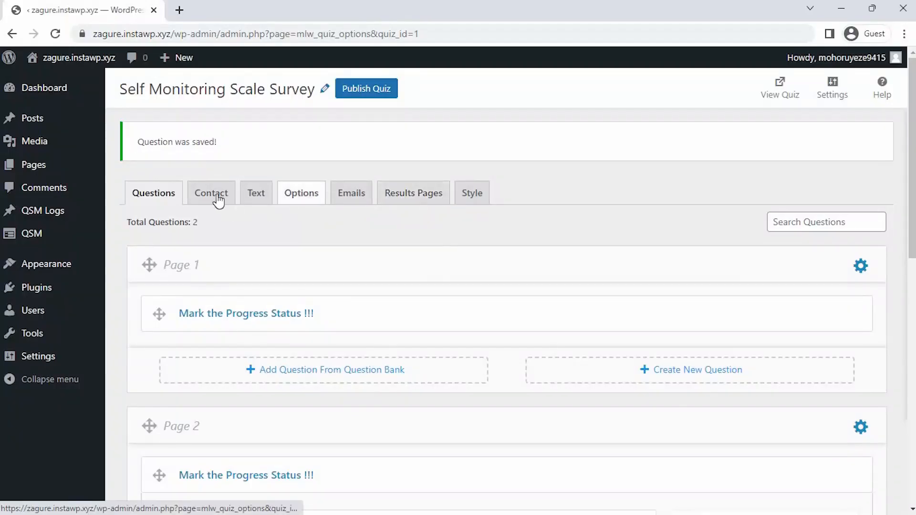
pyautogui.click(211, 193)
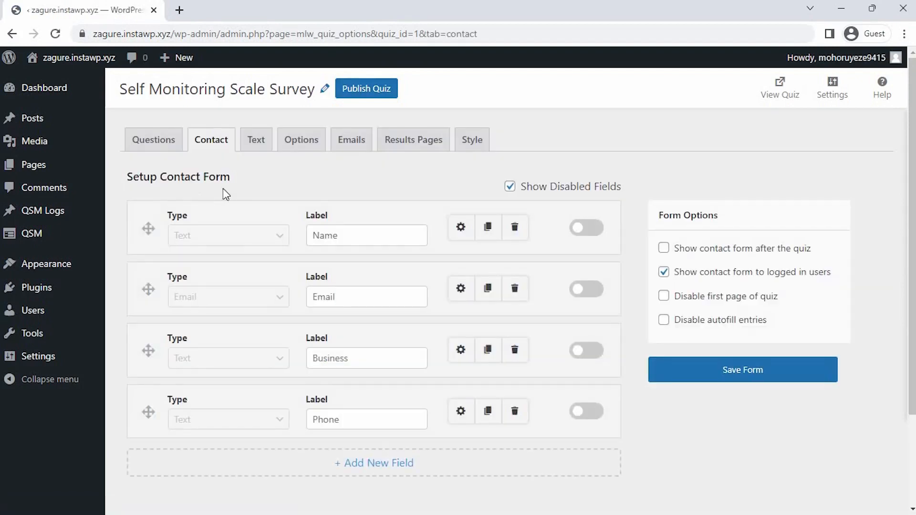
# Hide disabled default fields and add a required Full Name contact field.
pyautogui.click(509, 187)
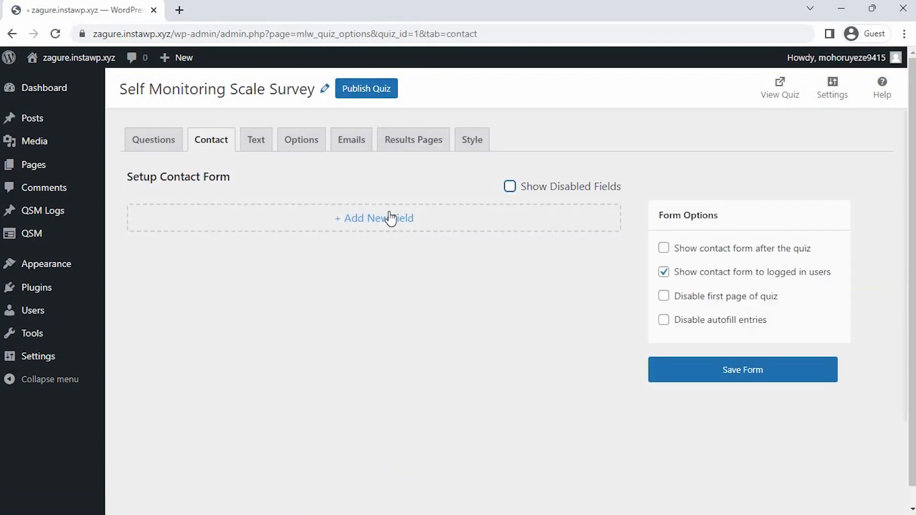
pyautogui.click(374, 218)
pyautogui.write('F')
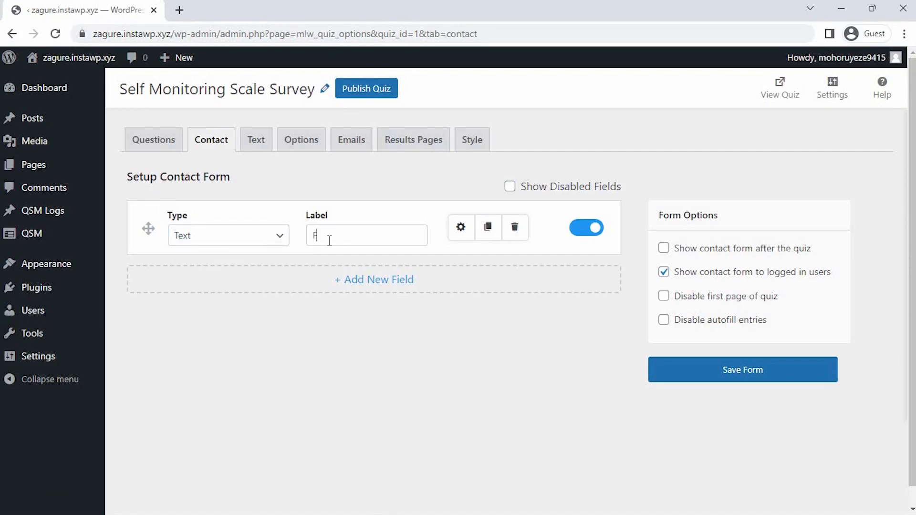
pyautogui.click(461, 228)
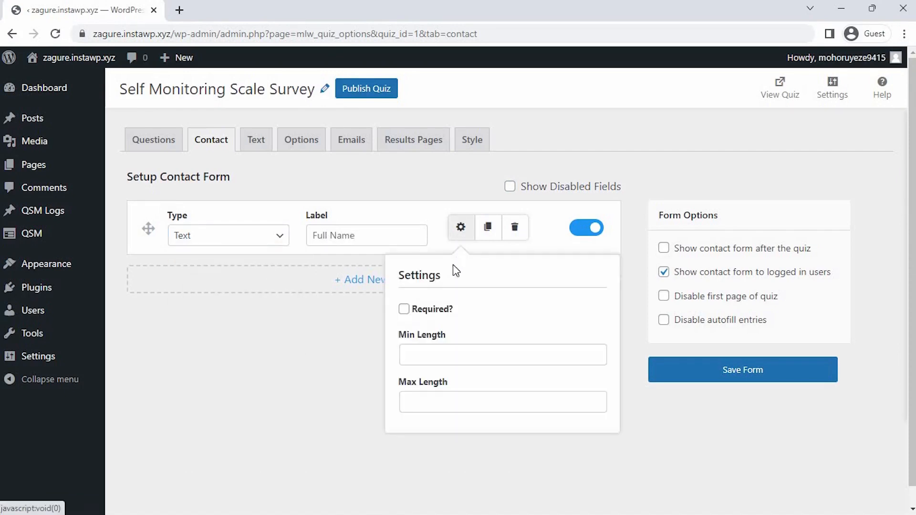
pyautogui.click(461, 227)
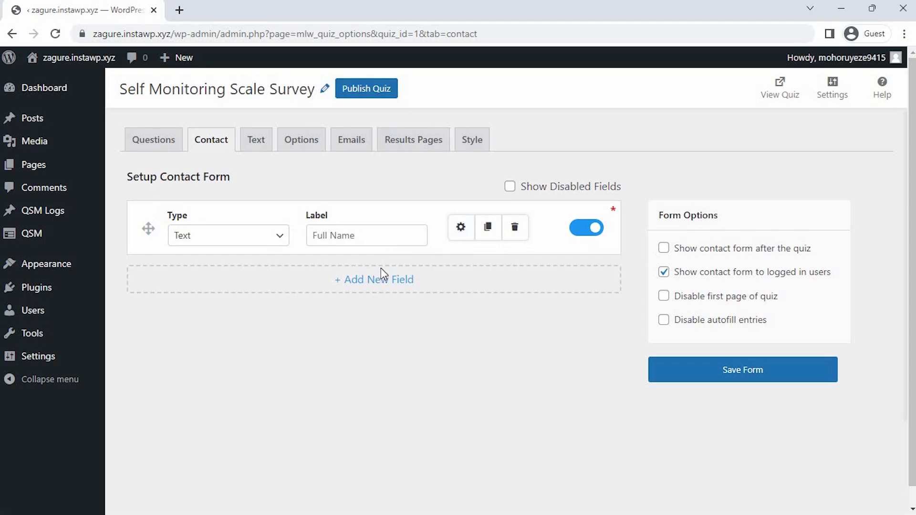
# Add an Email-type field labelled 'Email Address' and save the contact form.
pyautogui.click(375, 280)
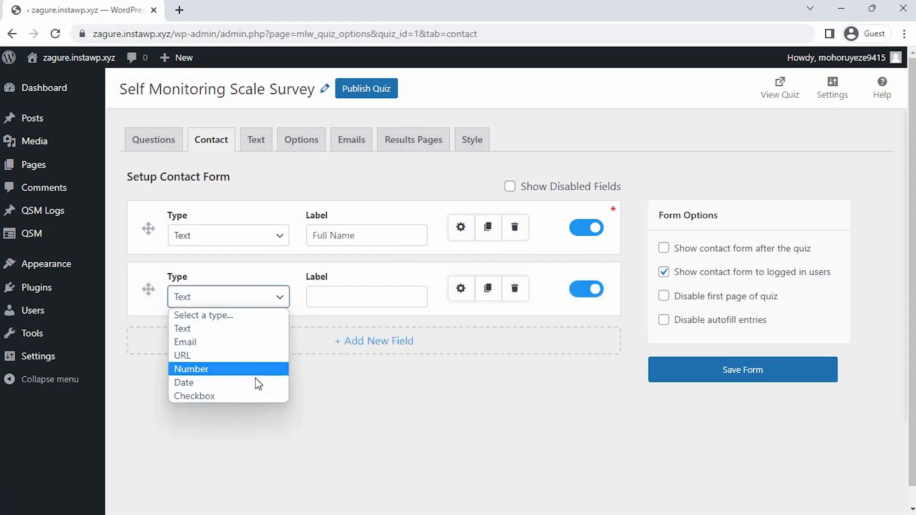
pyautogui.click(186, 342)
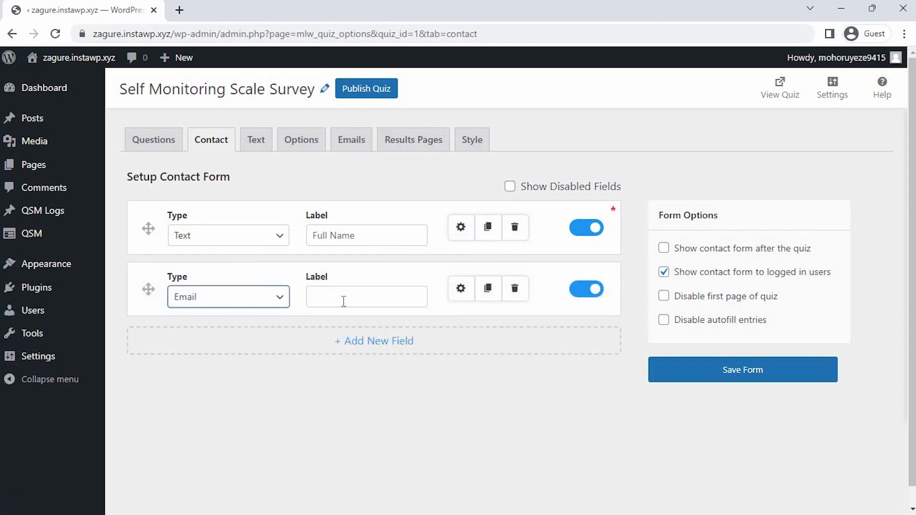
pyautogui.write('Email Address')
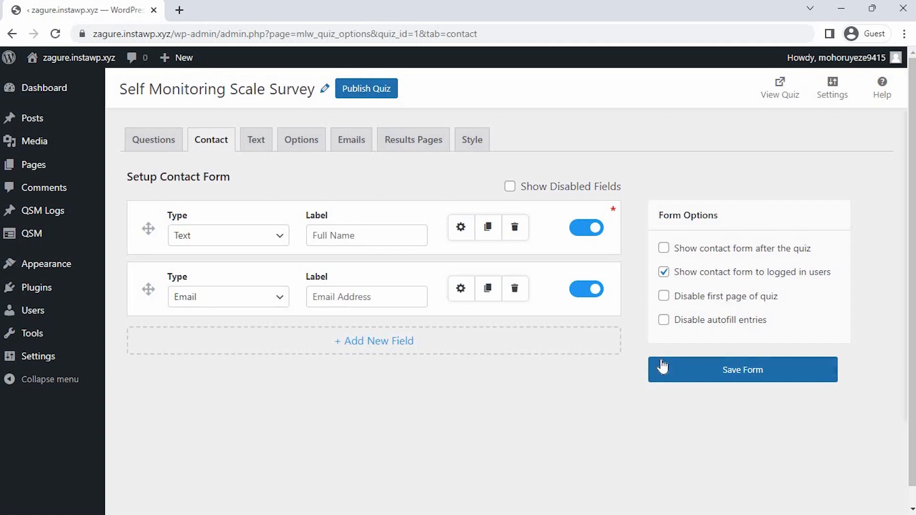
pyautogui.click(743, 371)
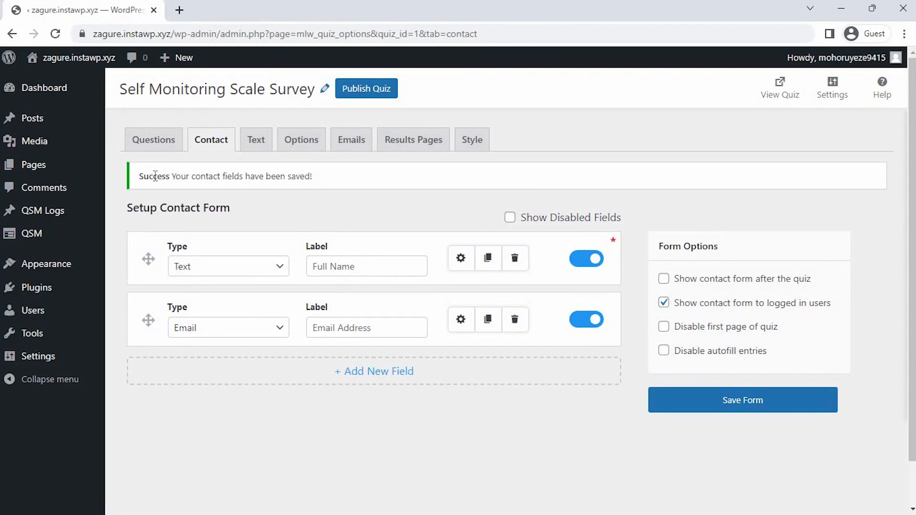
pyautogui.moveTo(325, 185)
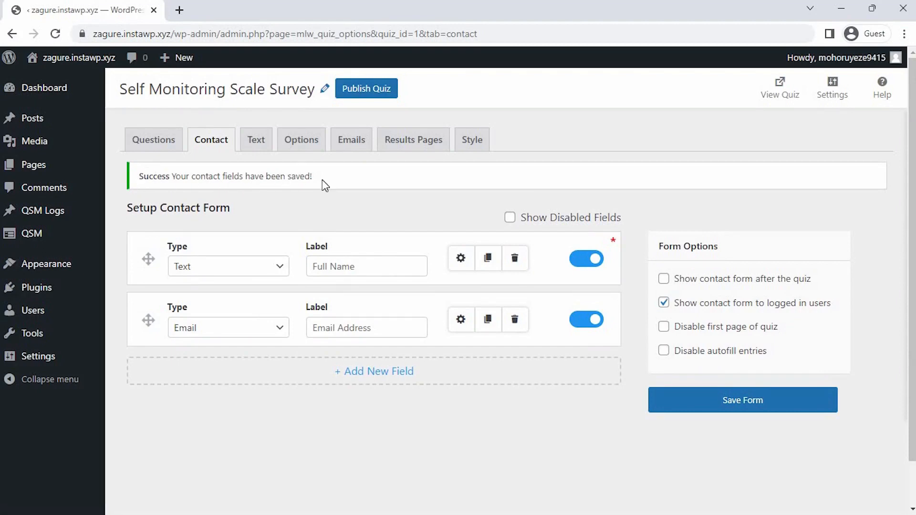
pyautogui.moveTo(716, 79)
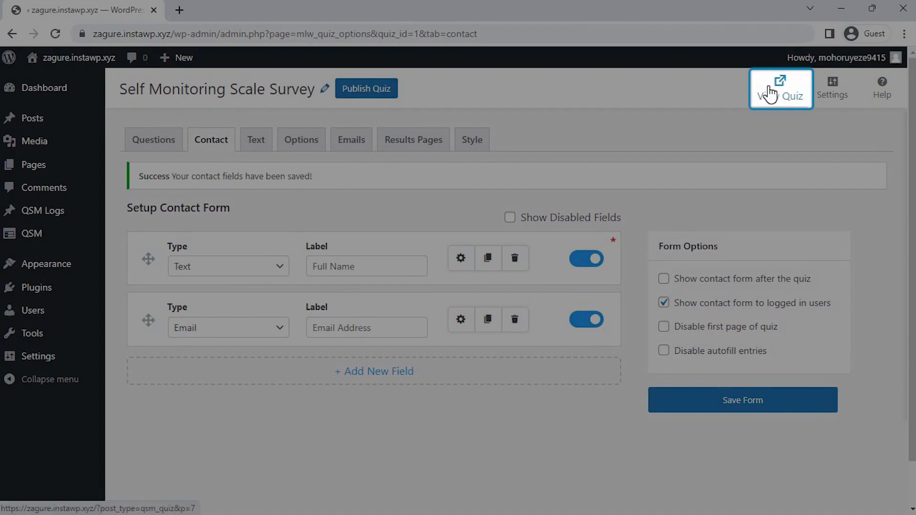
# Preview the survey, fill contact details, answer both grid pages, submit, and review the results.
pyautogui.click(781, 88)
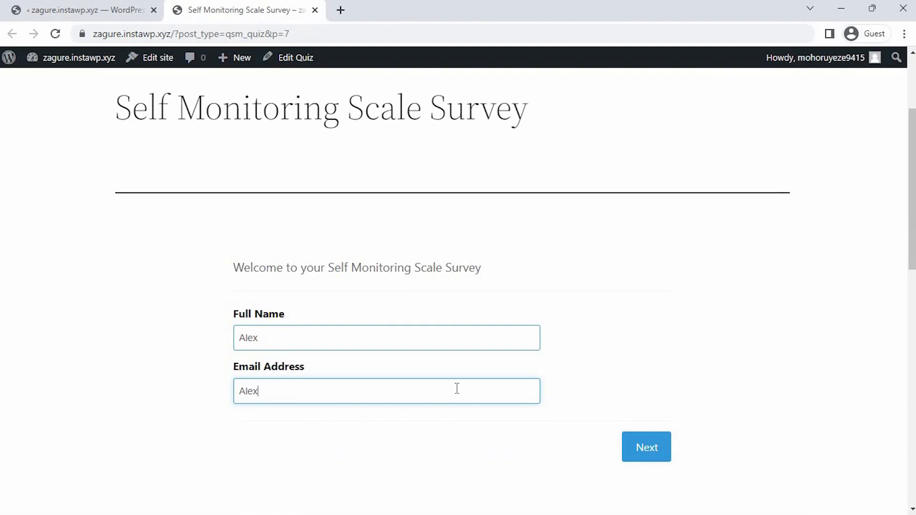
pyautogui.click(647, 447)
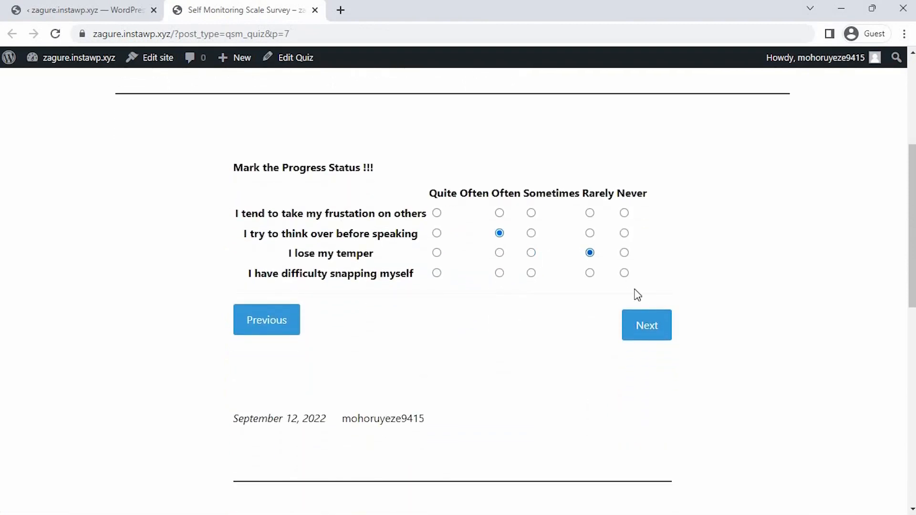
pyautogui.click(648, 326)
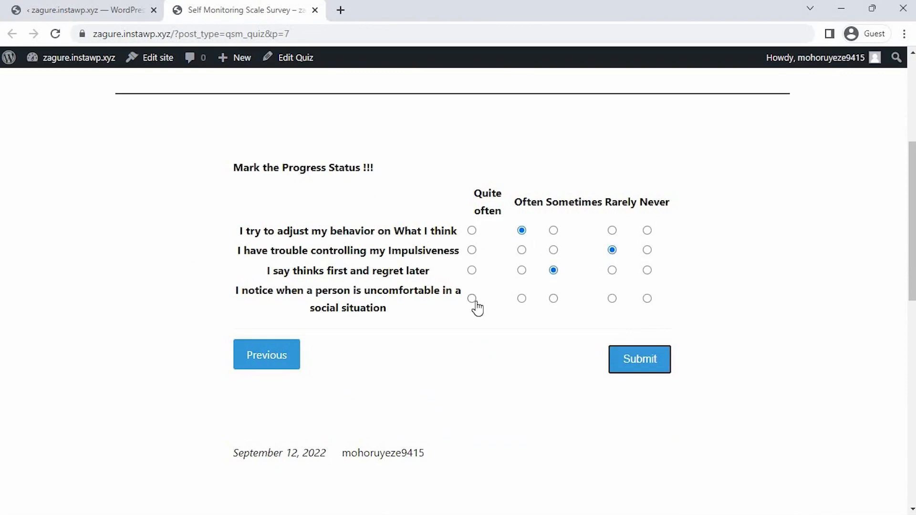
pyautogui.click(640, 359)
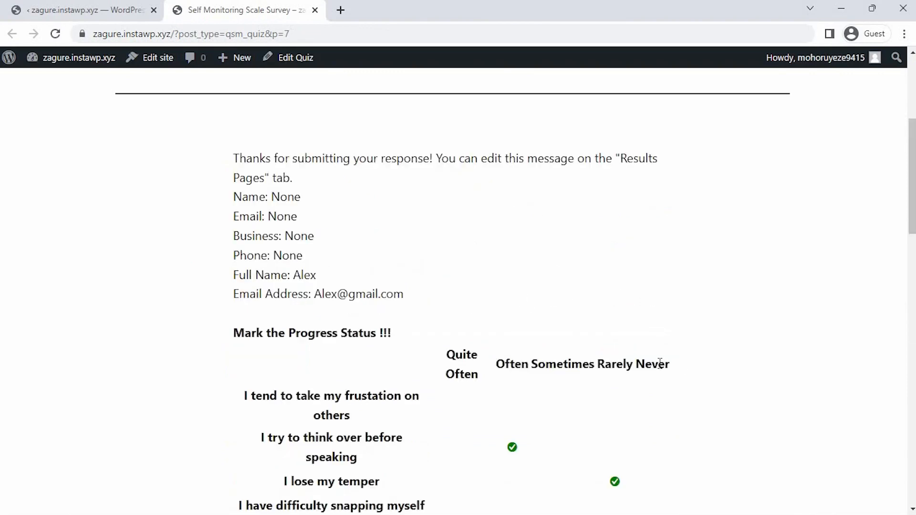
pyautogui.scroll(-3)
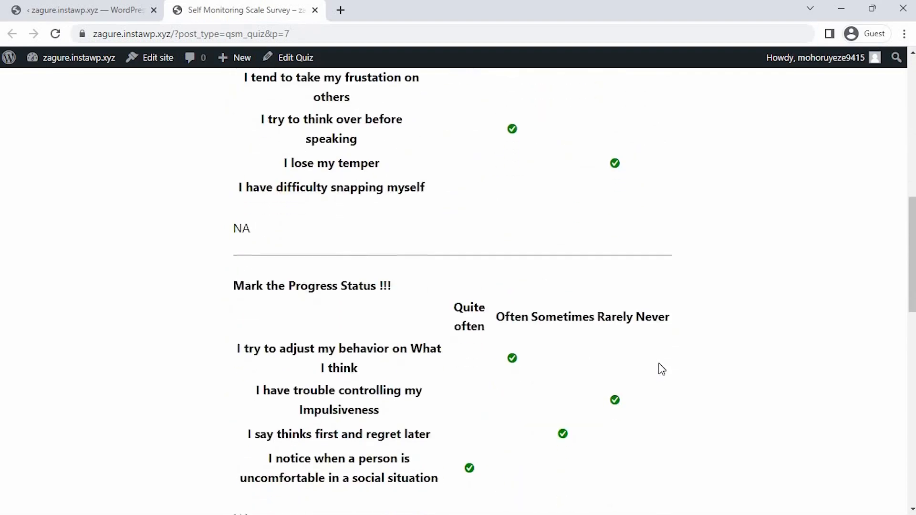